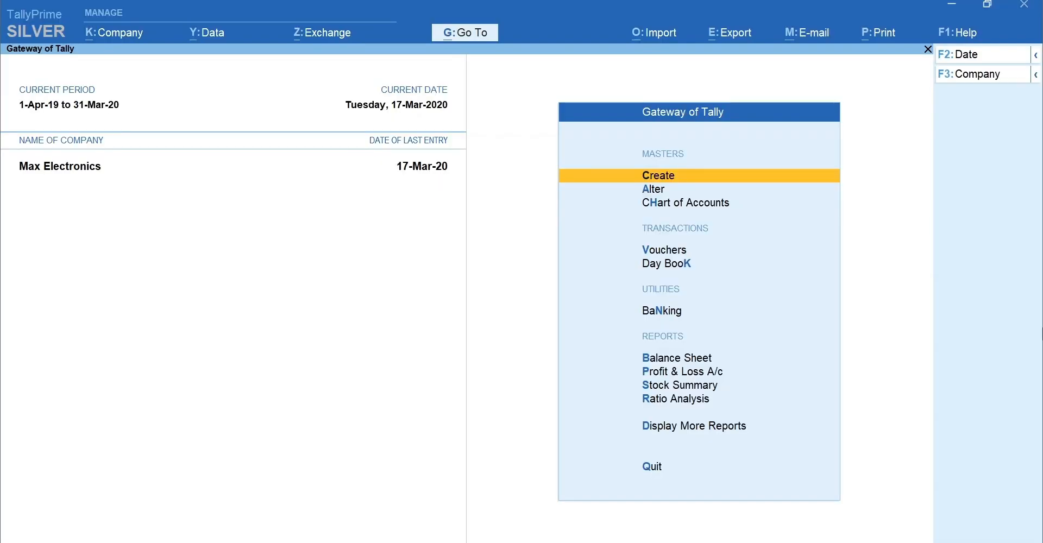
Step: Search Go To for 'Daily' and open the Daily Entries Day Book for 17-Mar-20
key("alt+g")
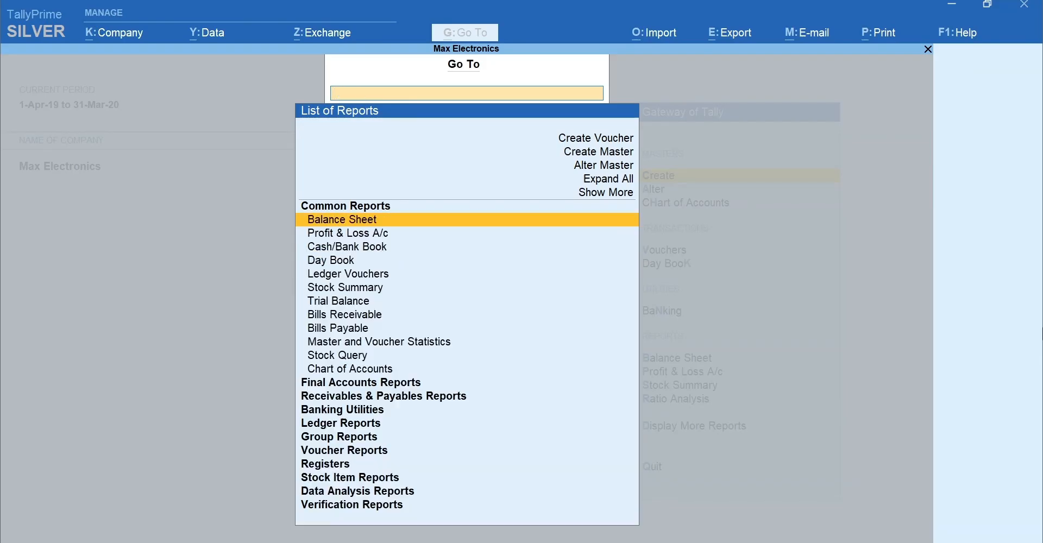
type("Locat")
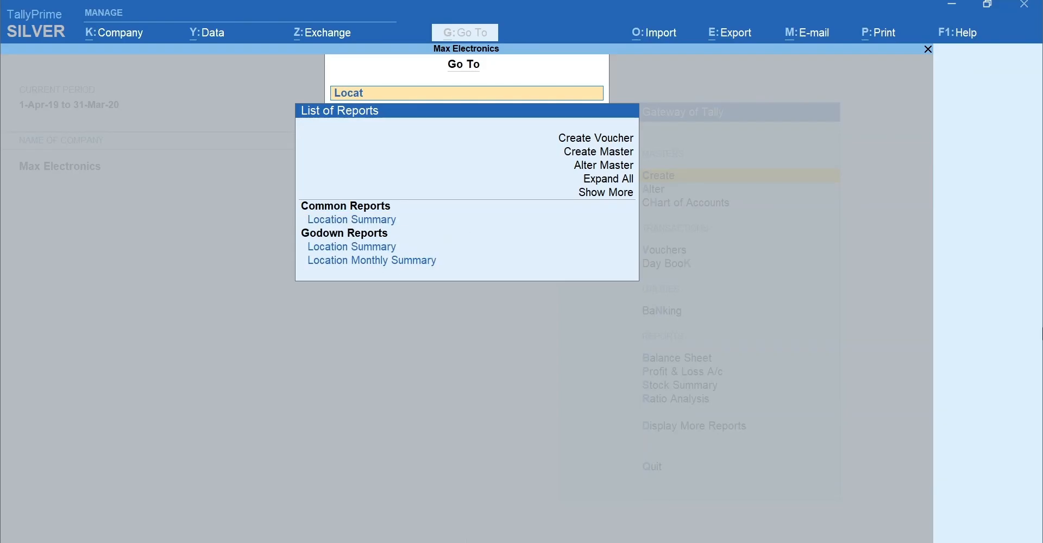
type("Daily")
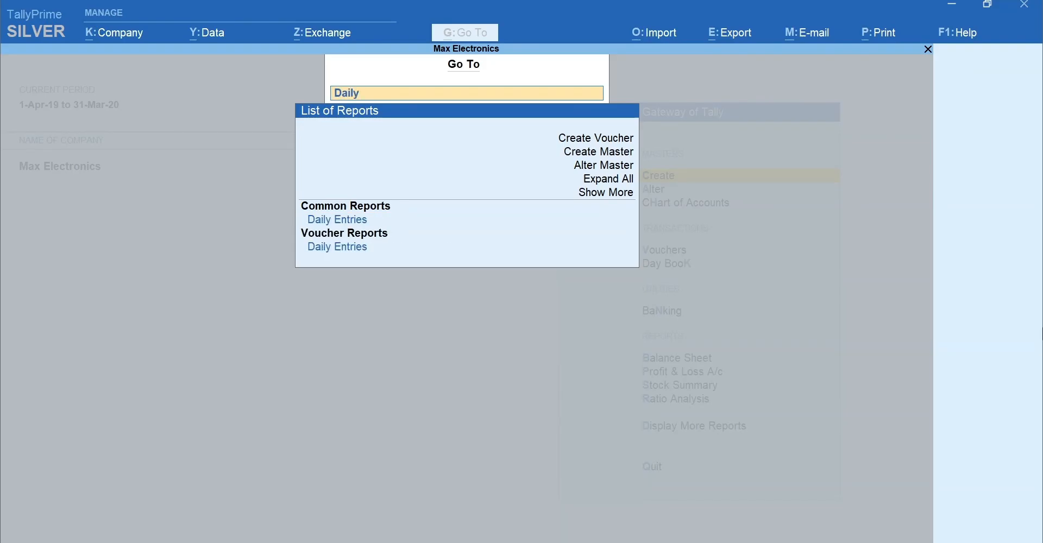
left_click(337, 219)
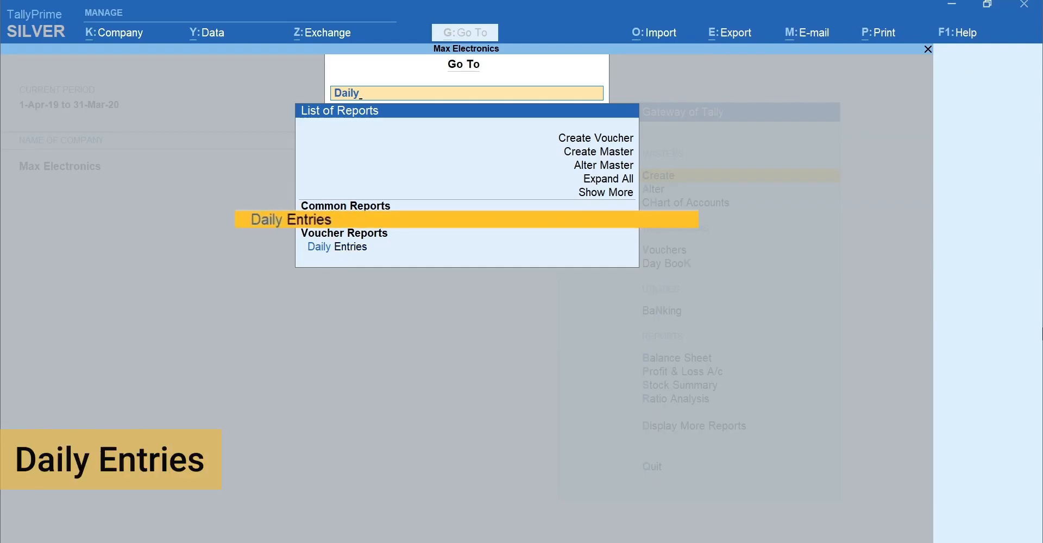
left_click(289, 219)
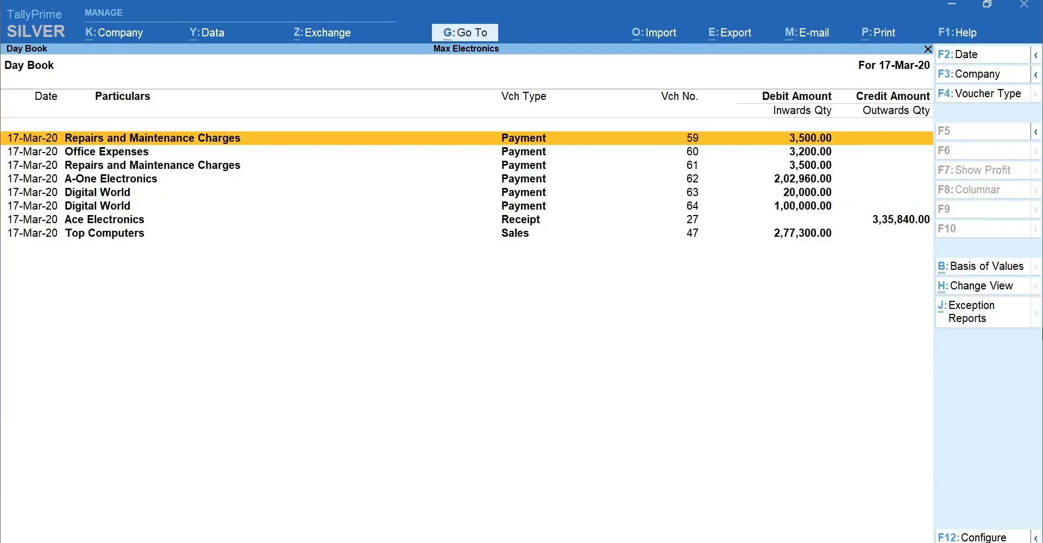
Step: Open the Day Book from Display More Reports and change its date to 15-Mar-20
key("Escape")
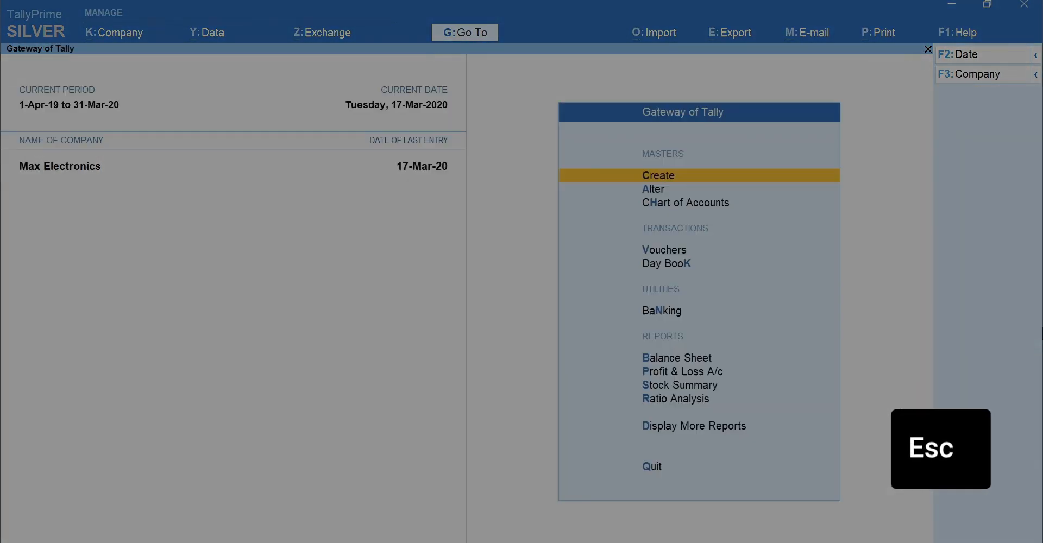
mouse_move(693, 425)
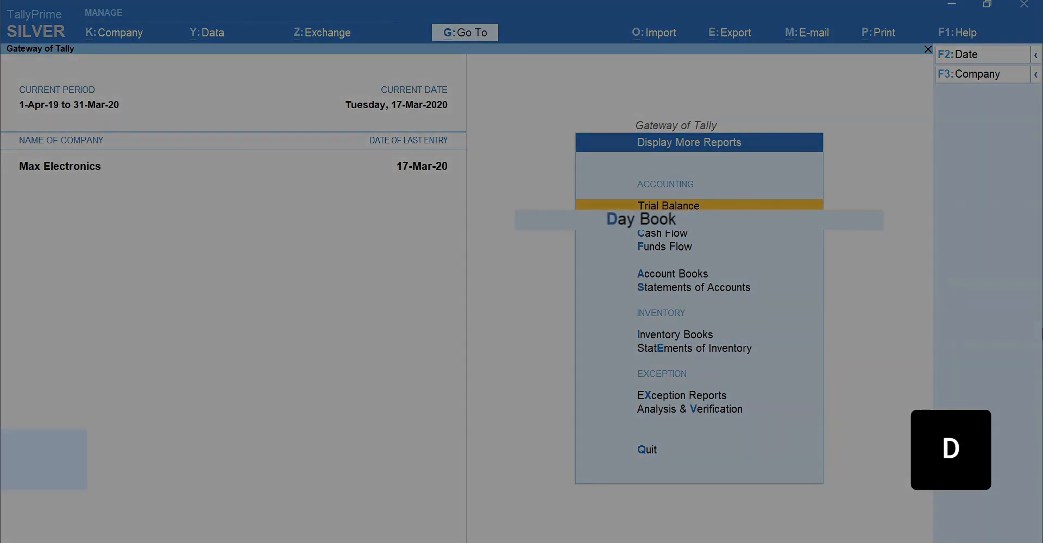
left_click(639, 219)
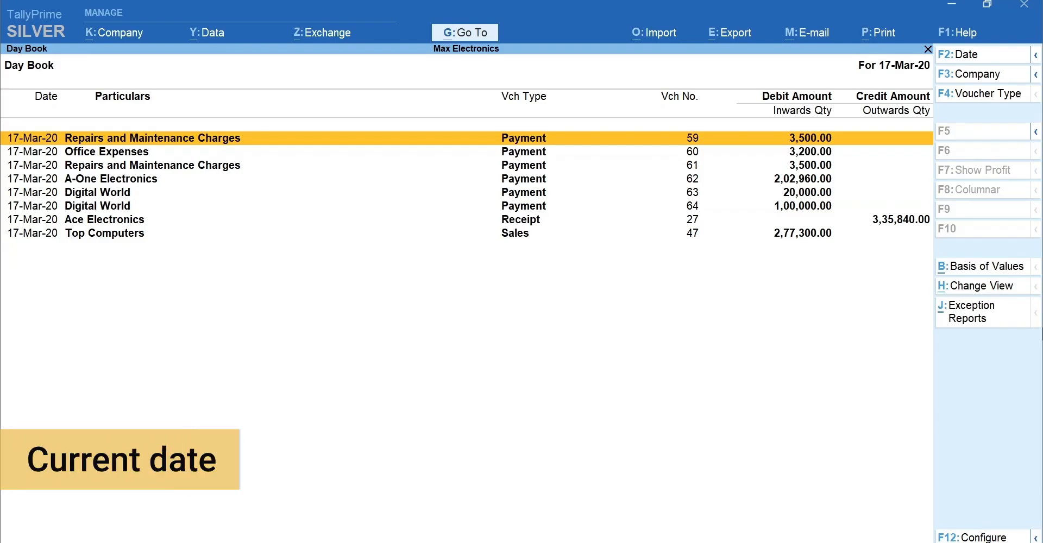
left_click(977, 54)
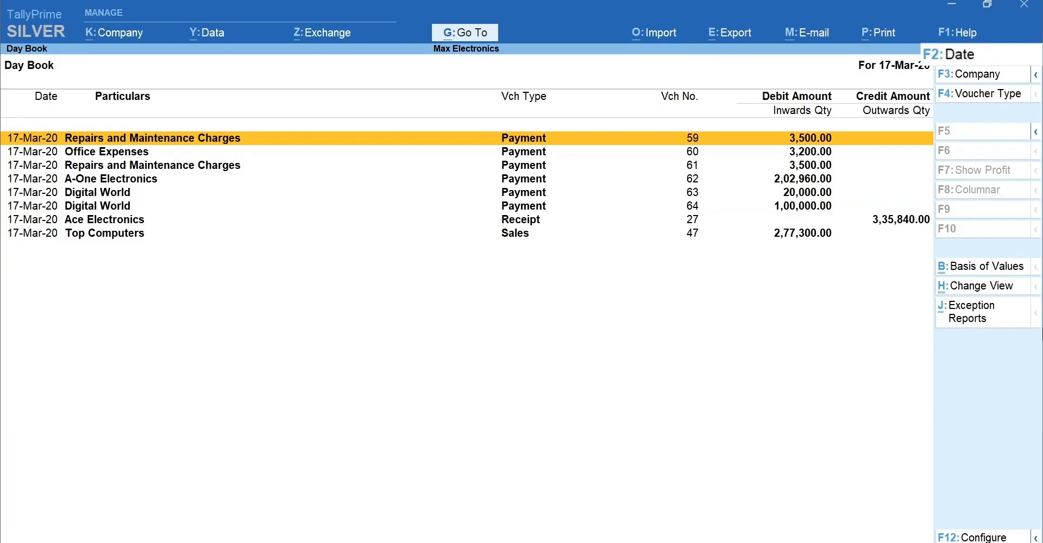
key("f2")
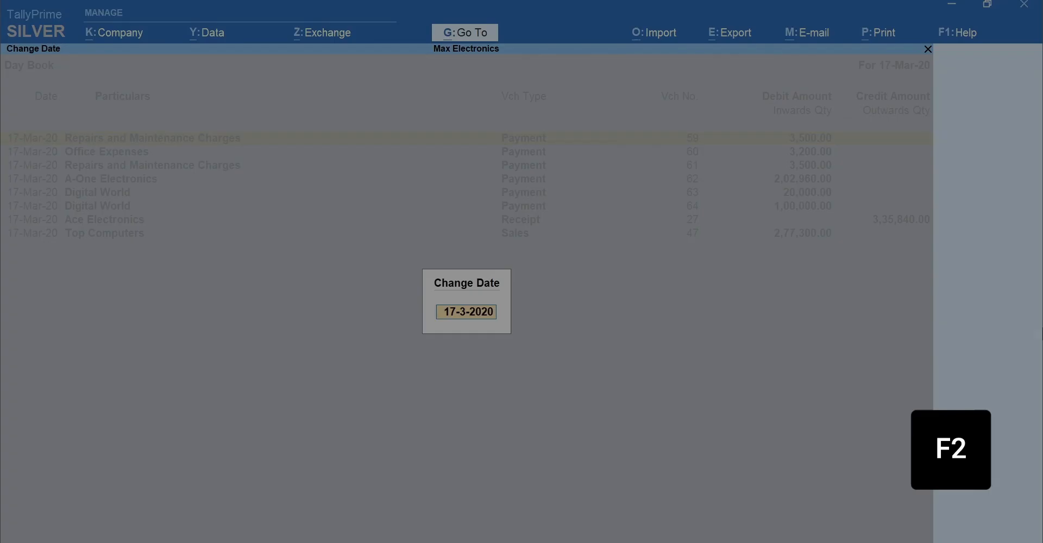
type("15")
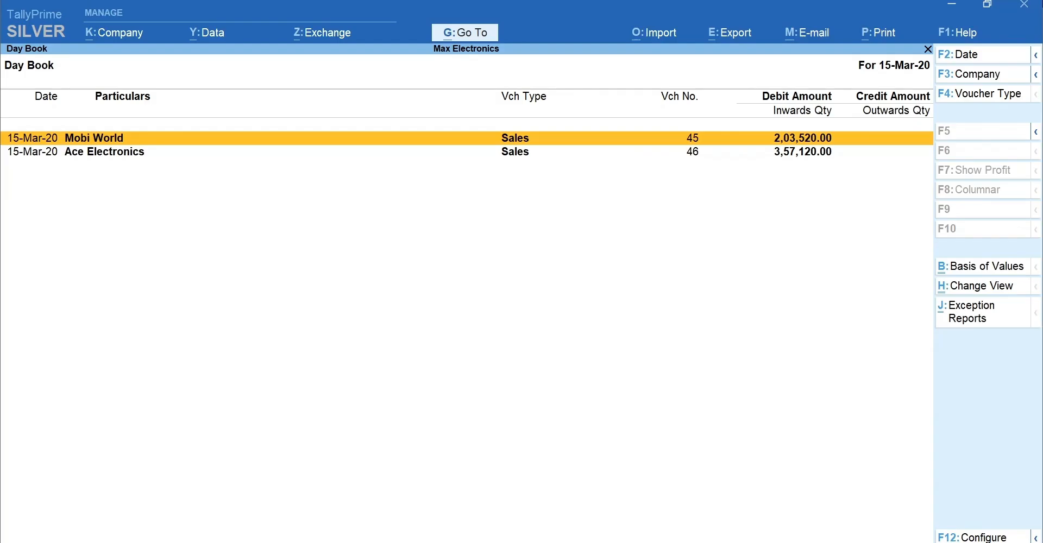
Step: Set the Day Book period from 1-2-2020 to 31-3-2020
key("f2")
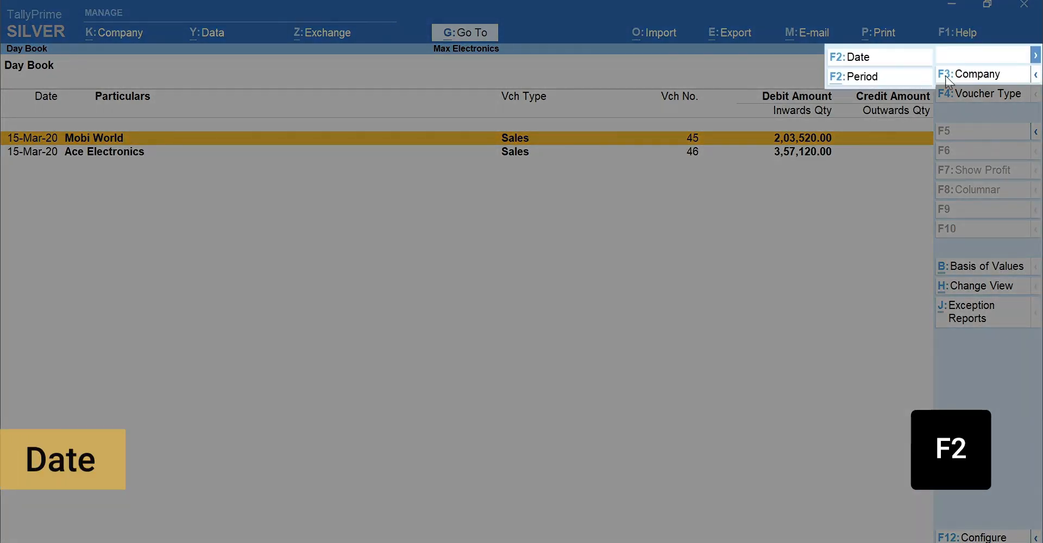
key("Alt+F2")
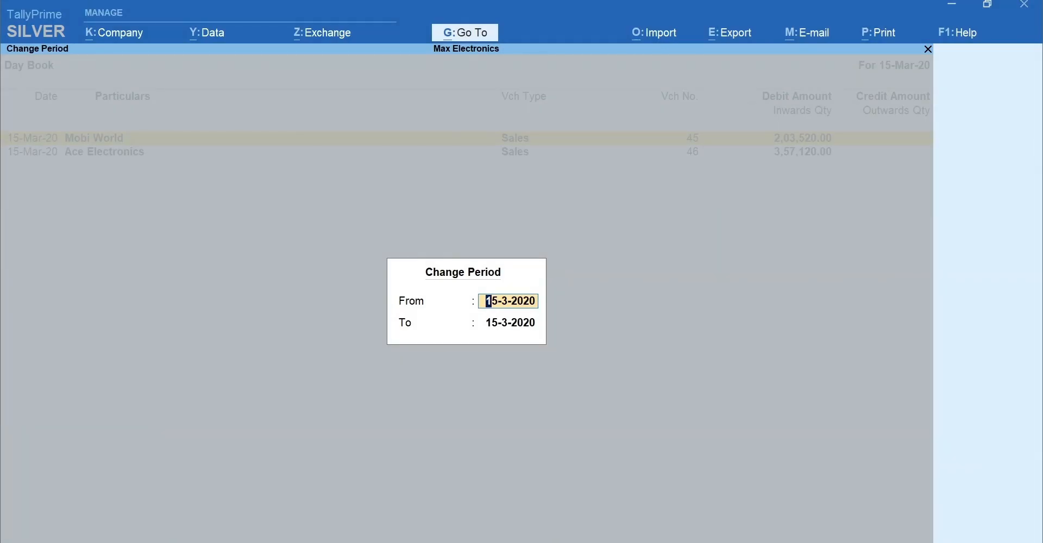
type("1-2-2020")
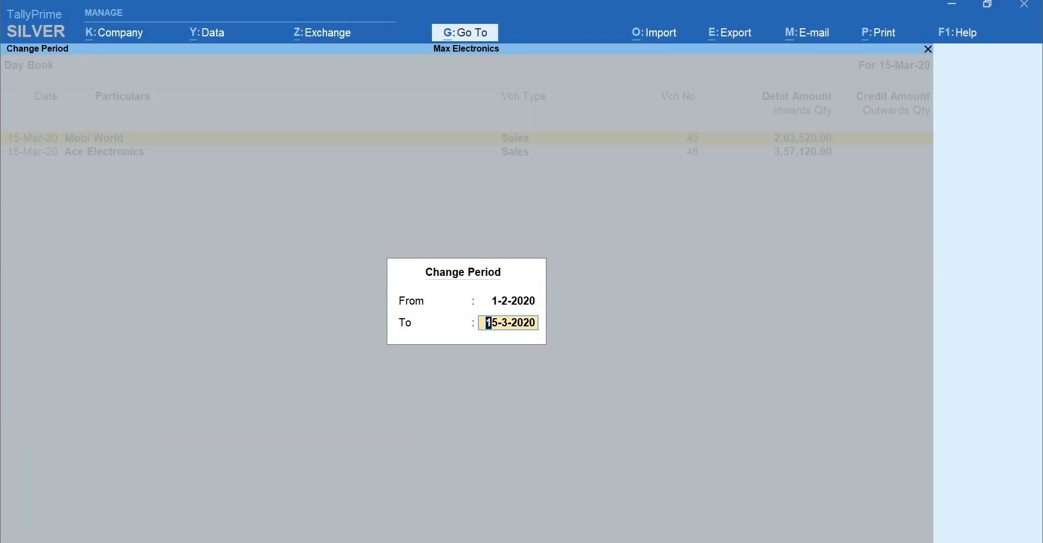
type("31-3-2020")
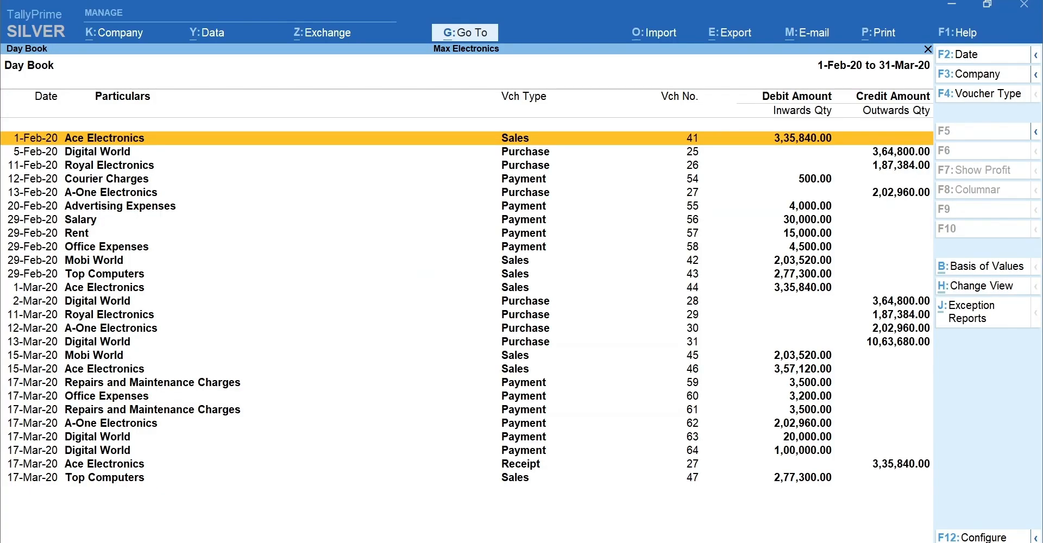
key("Alt+F2")
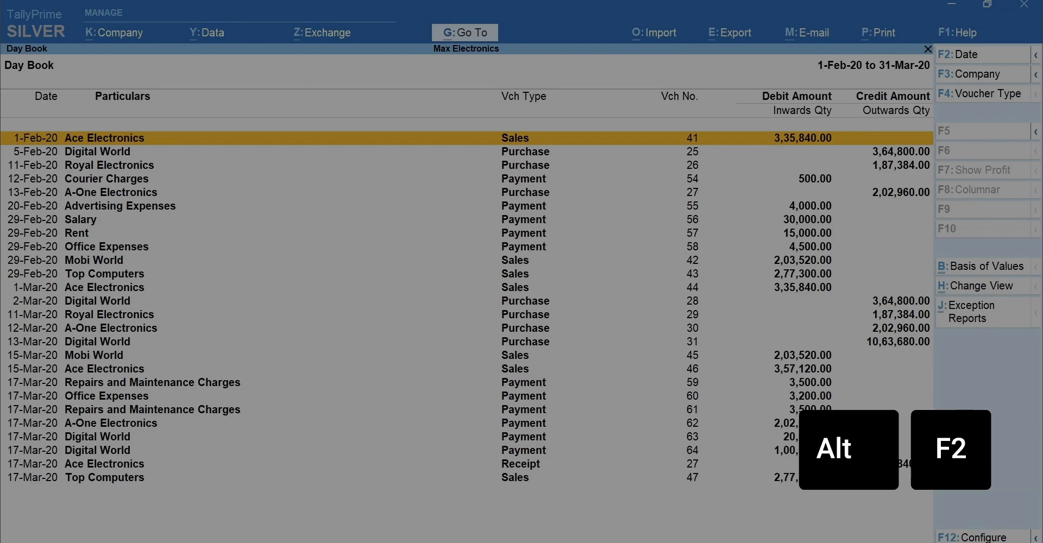
key("Alt+F2")
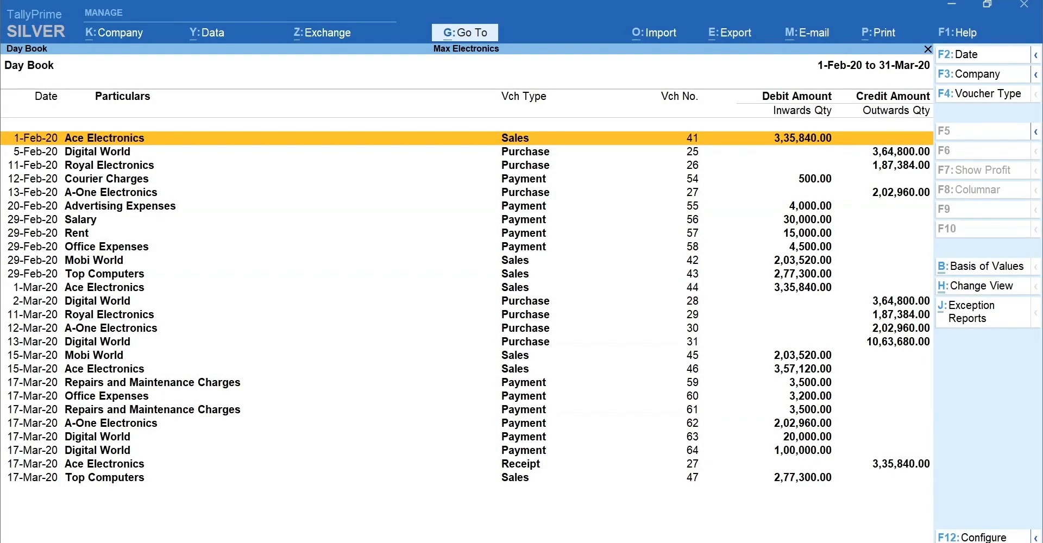
Step: Filter the Day Book by voucher type, choosing Payment from the Voucher Types list
key("f4")
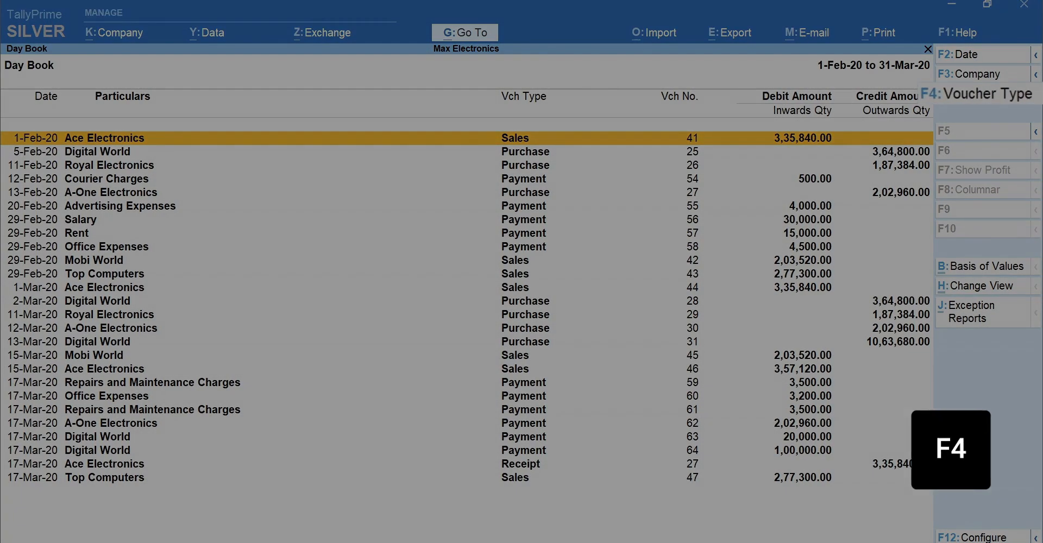
key("f4")
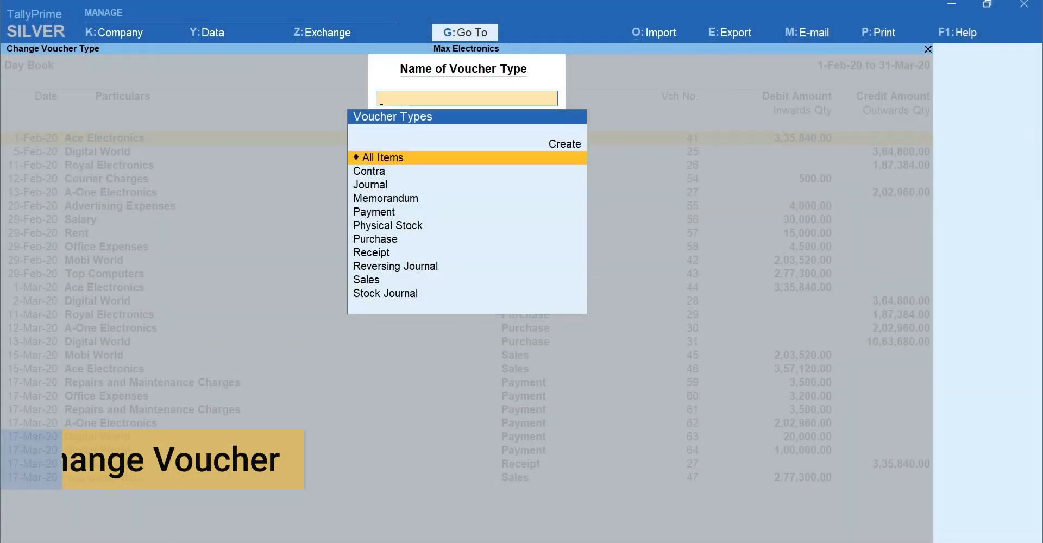
left_click(374, 212)
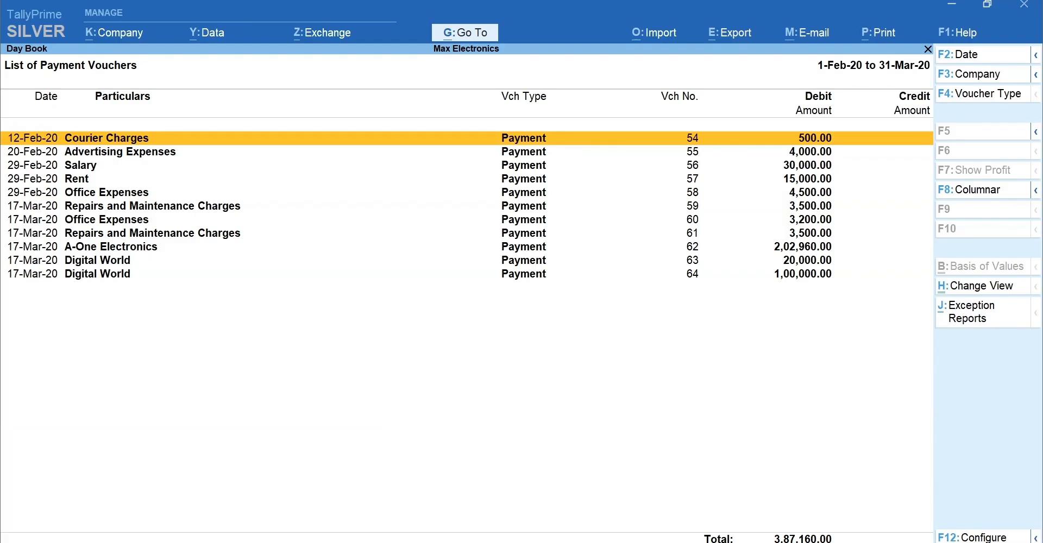
Step: Set the payment list's Format of Report to Detailed, showing ledger lines and cheque numbers
key("Alt+F5")
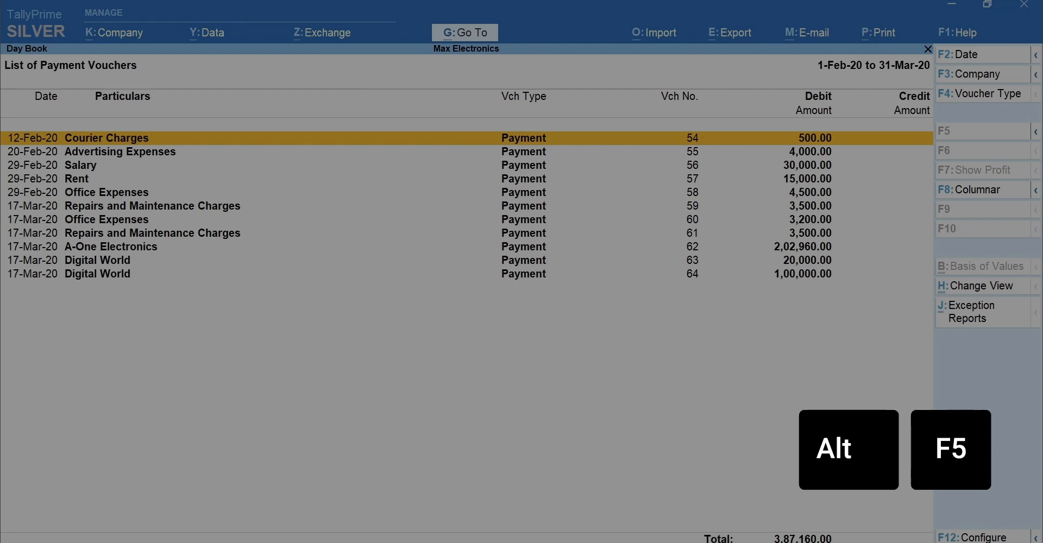
key("Alt+F5")
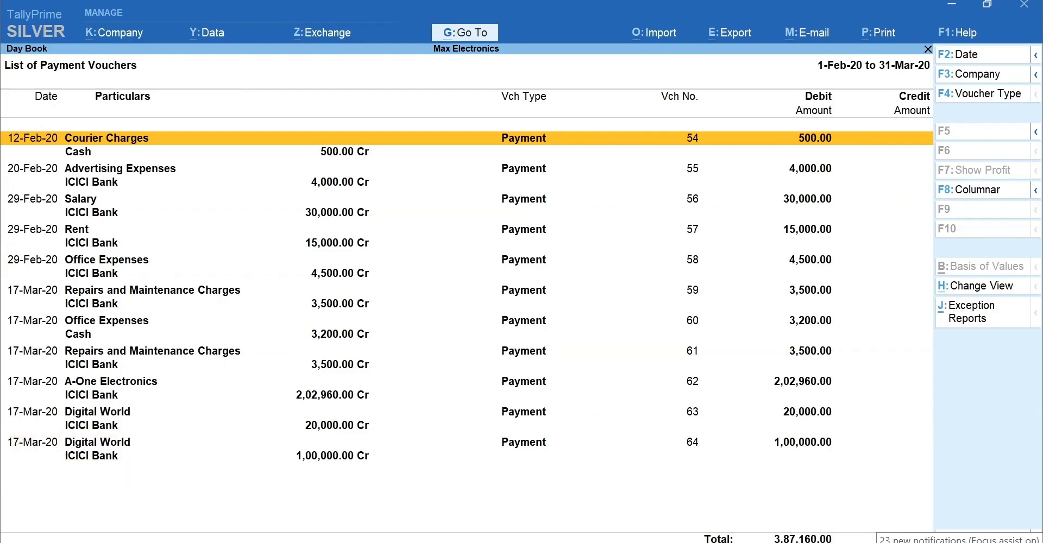
key("f12")
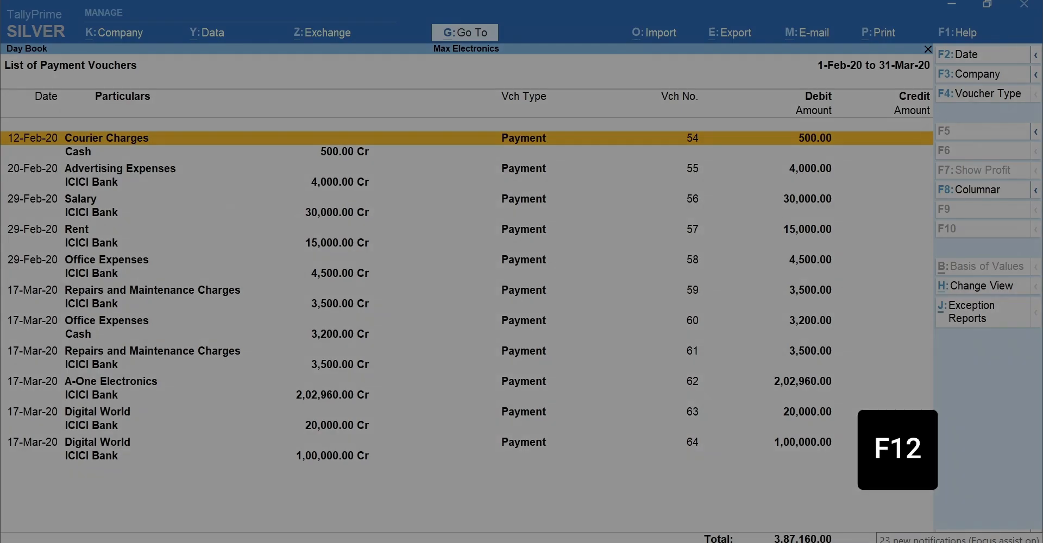
key("f12")
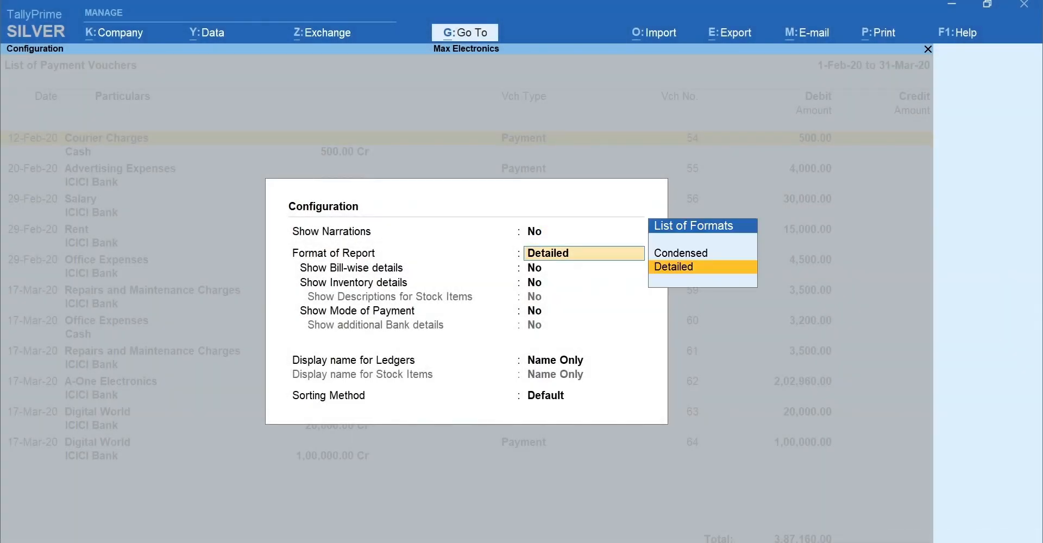
left_click(673, 266)
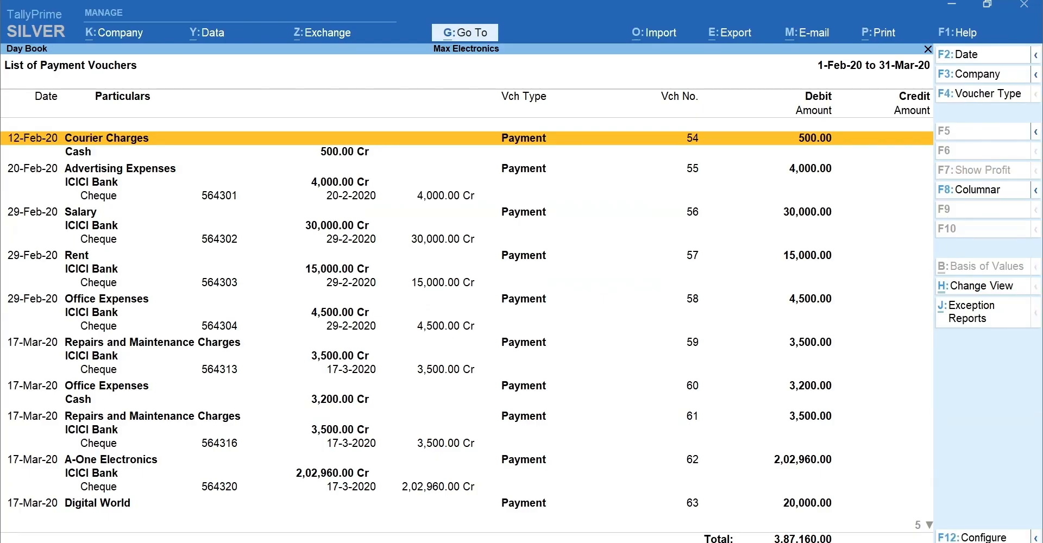
Step: Browse the voucher rows, then toggle back to the condensed one-line view
key("down")
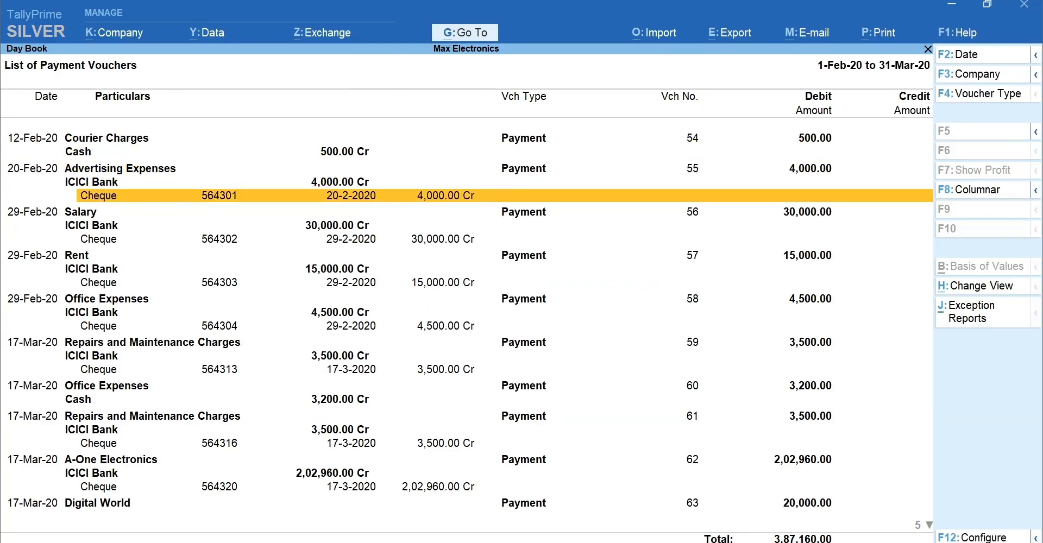
key("Alt+F5")
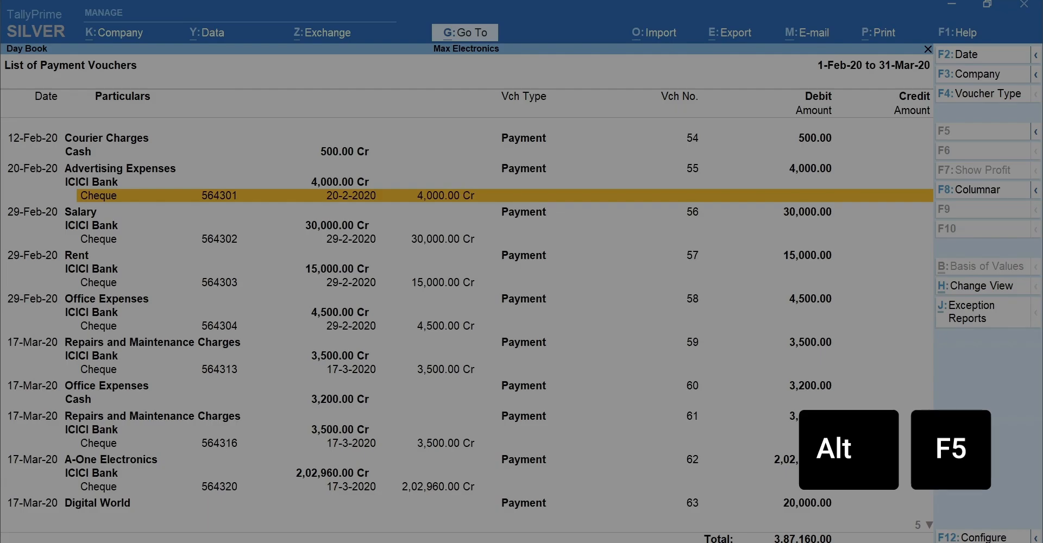
key("Alt+F5")
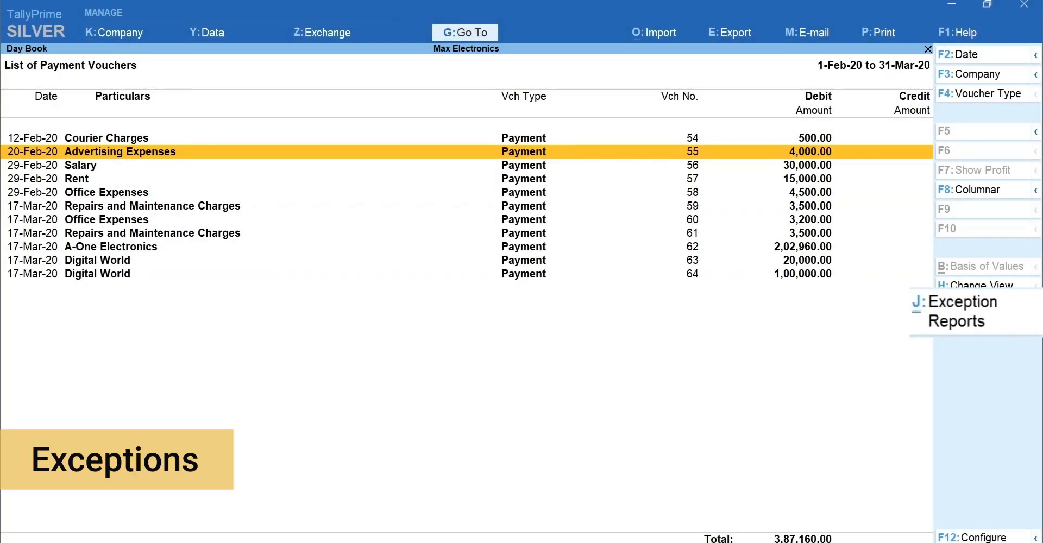
Step: Open Exception Reports with Ctrl+J to view optional, cancelled and post-dated voucher reports
key("ctrl+j")
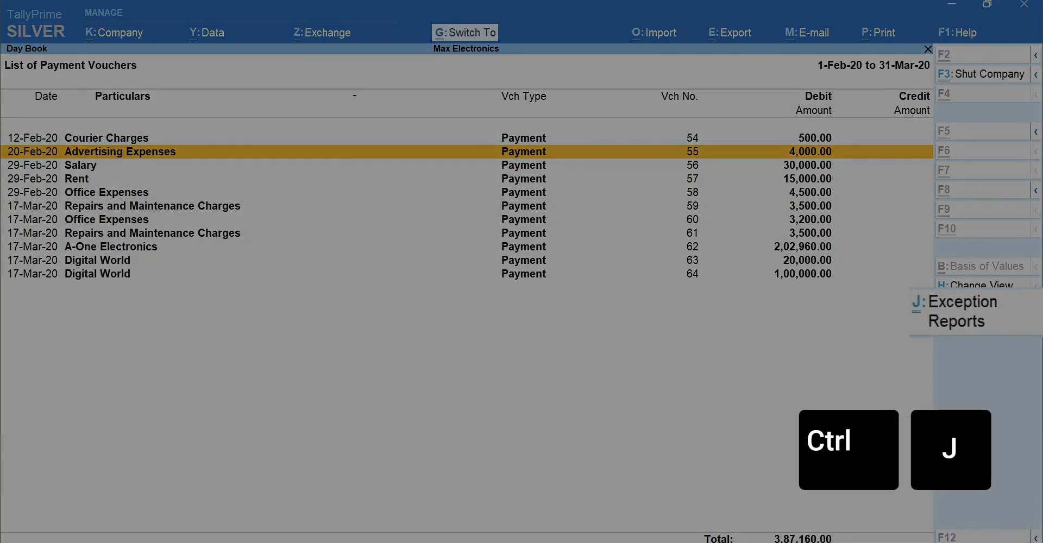
key("ctrl+j")
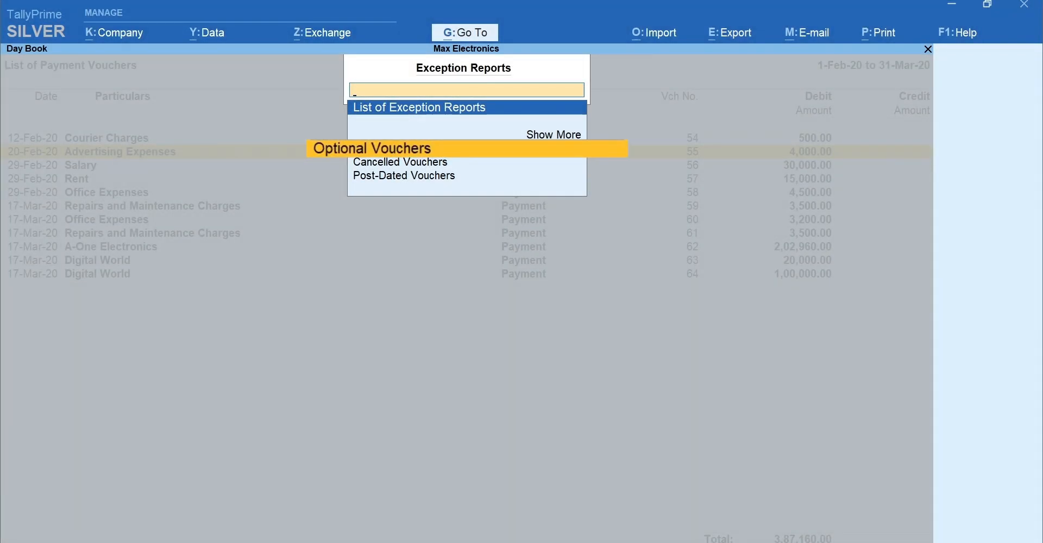
key("Down")
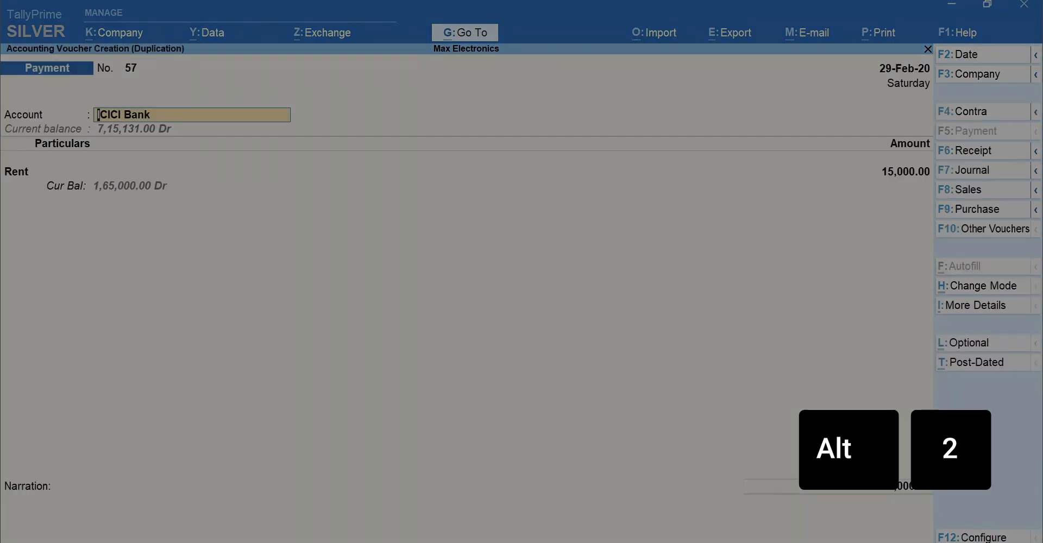
Step: Duplicate the Rent voucher, dated 31-Mar-20 for 15,000, and save it as voucher 65
key("f2")
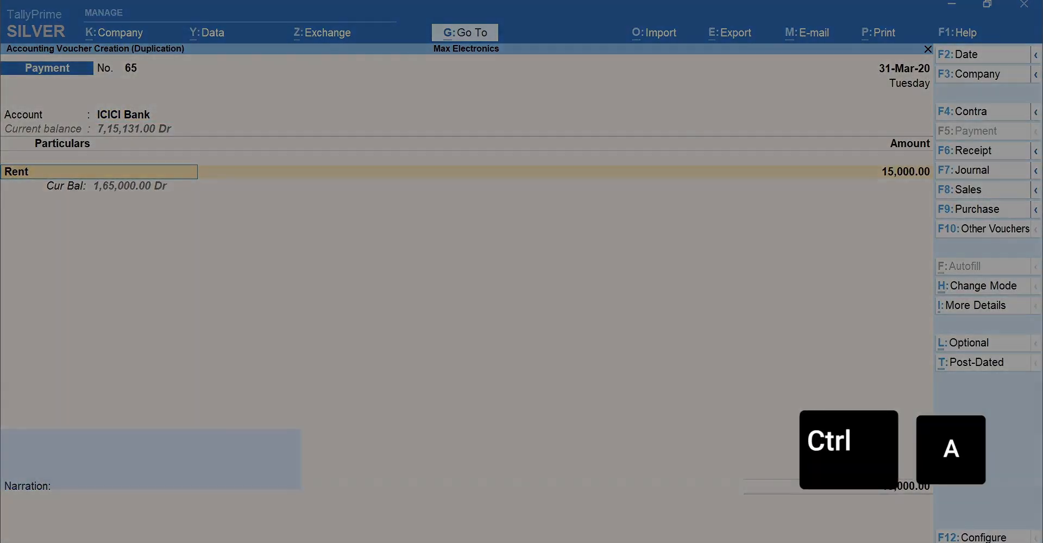
key("ctrl+a")
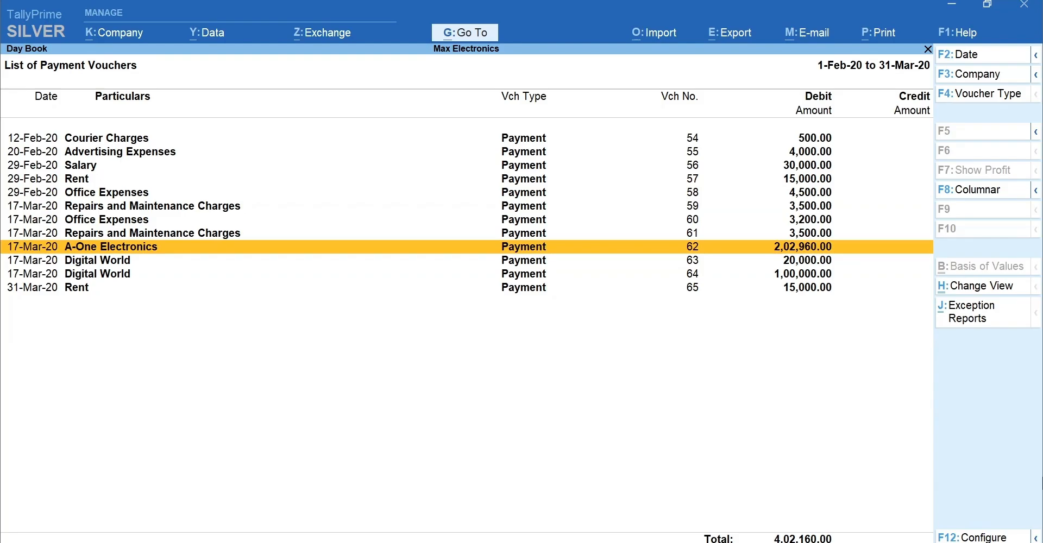
Step: Insert a 17-Mar-20 Office Expenses payment, then cancel Office Expenses voucher 58
key("alt")
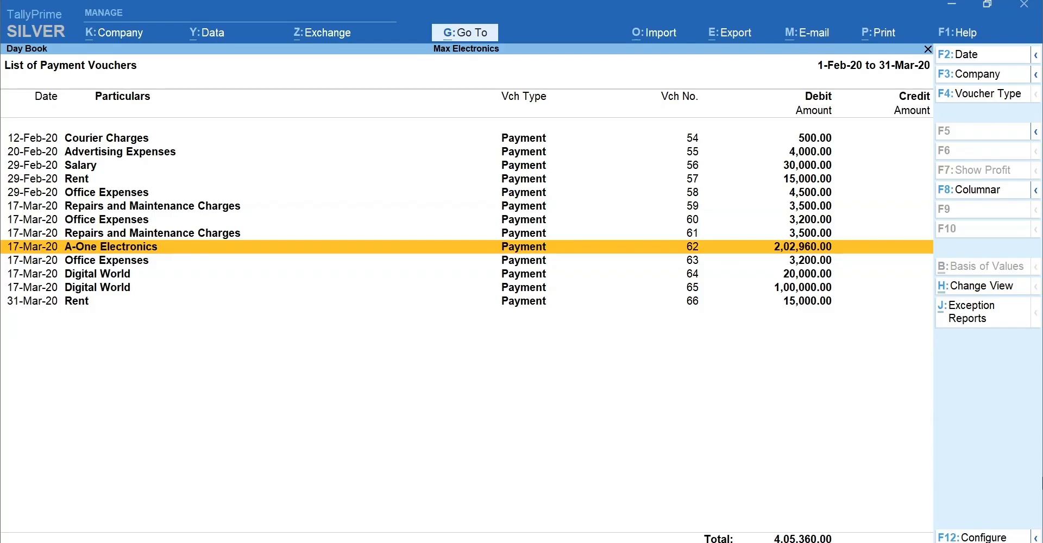
key("up")
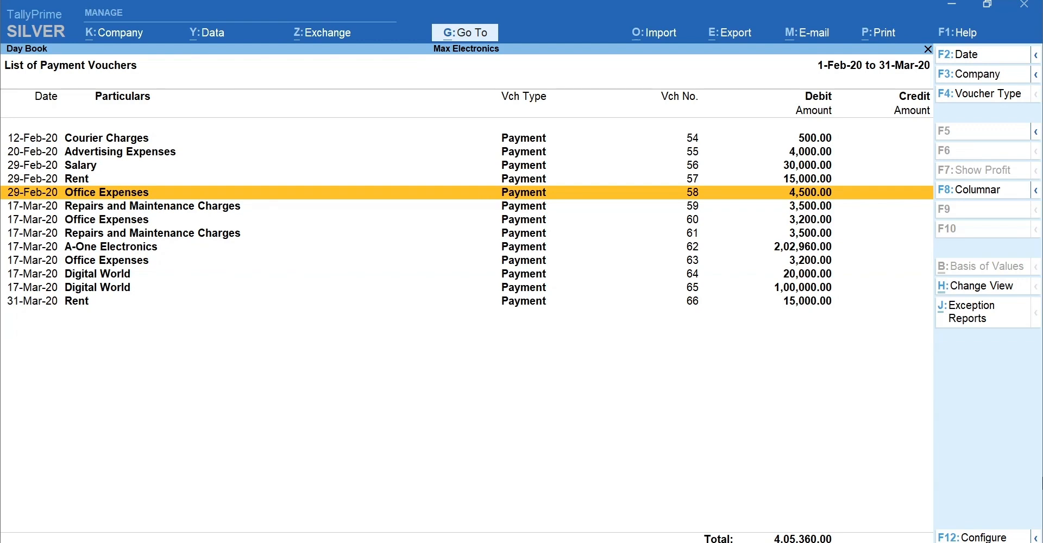
key("Alt+x")
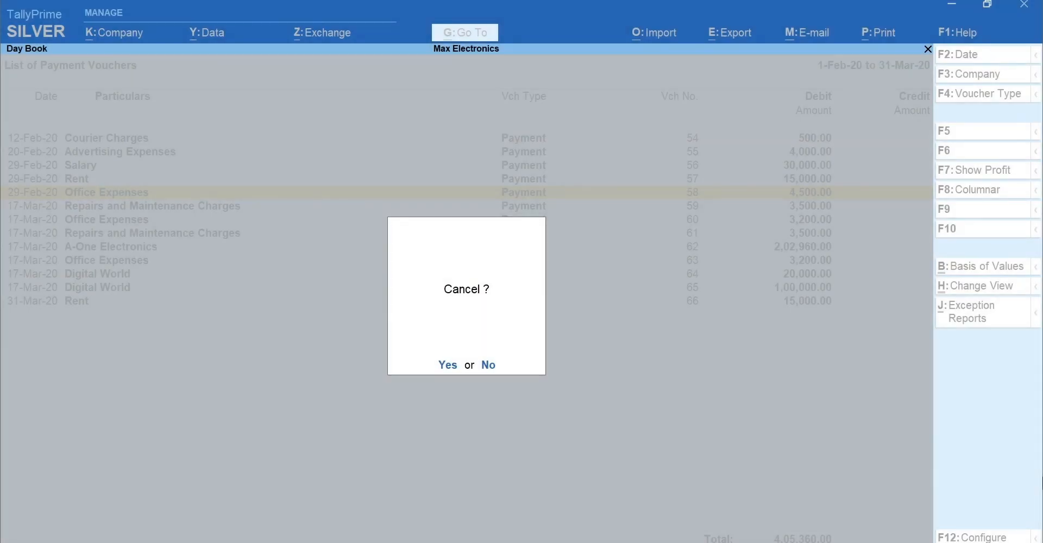
left_click(447, 364)
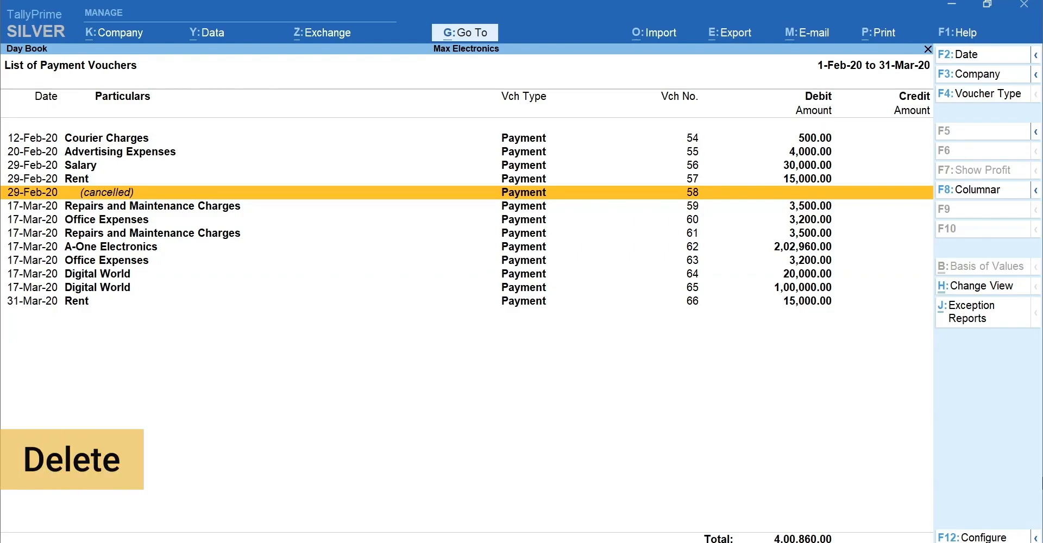
Step: Hide Repairs voucher 61 and A-One Electronics voucher 62, restore them, and mark vouchers 61–64
key("alt+d")
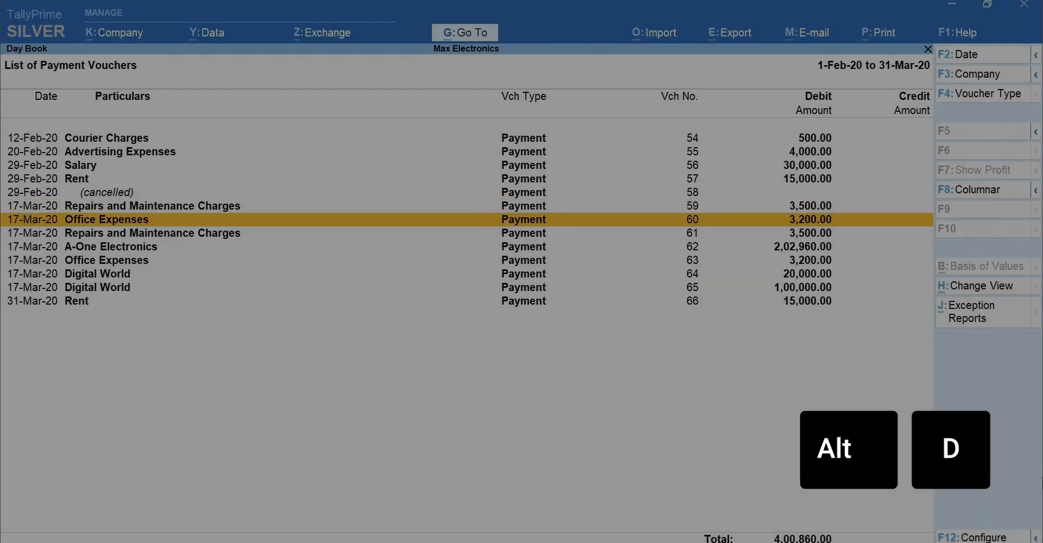
key("down")
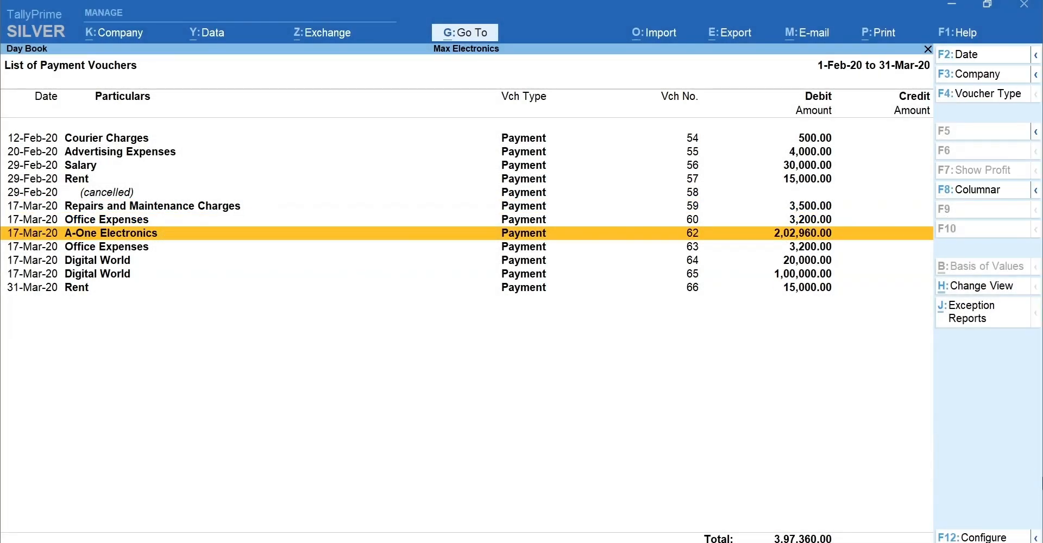
key("ctrl+r")
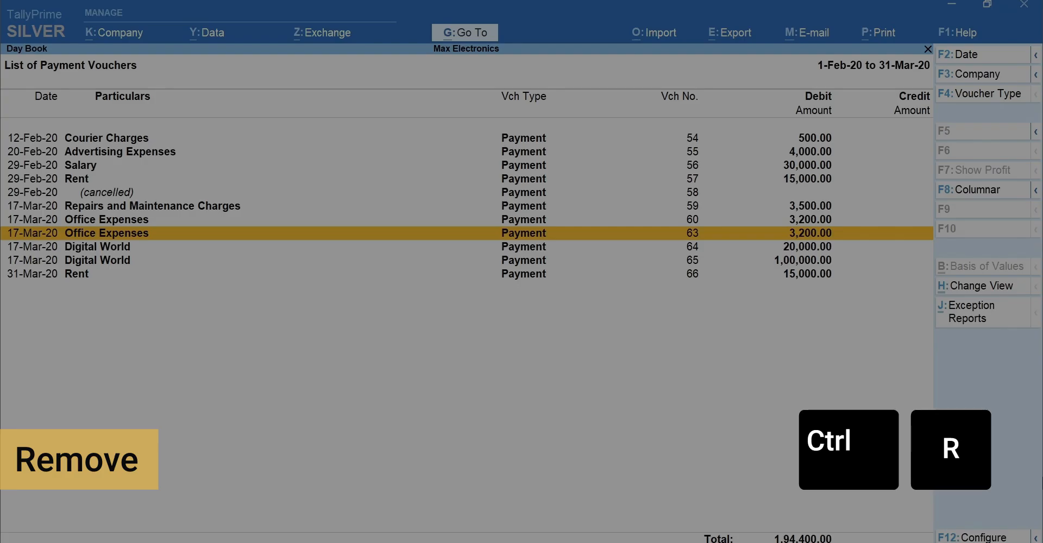
key("ctrl+u")
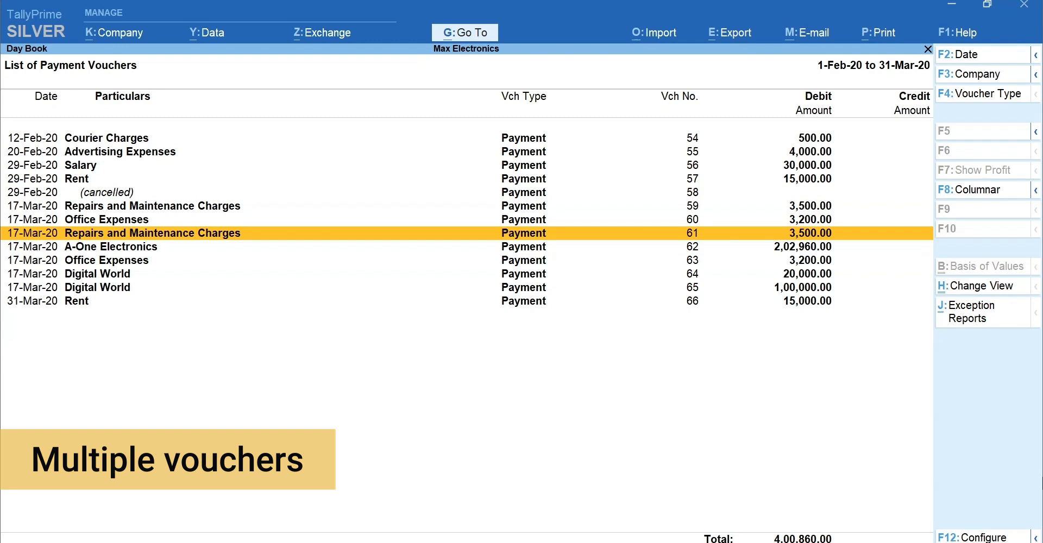
key("space")
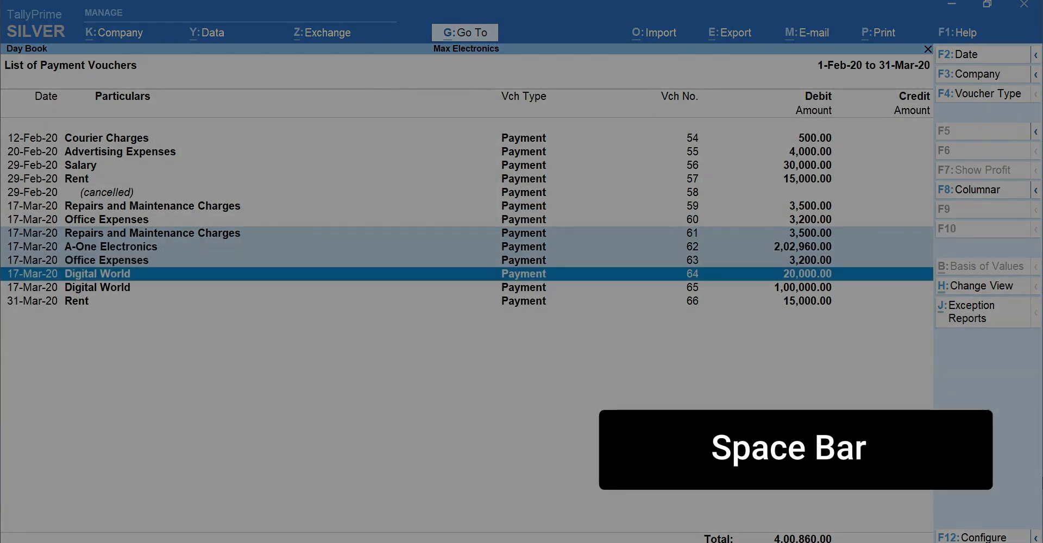
key("space")
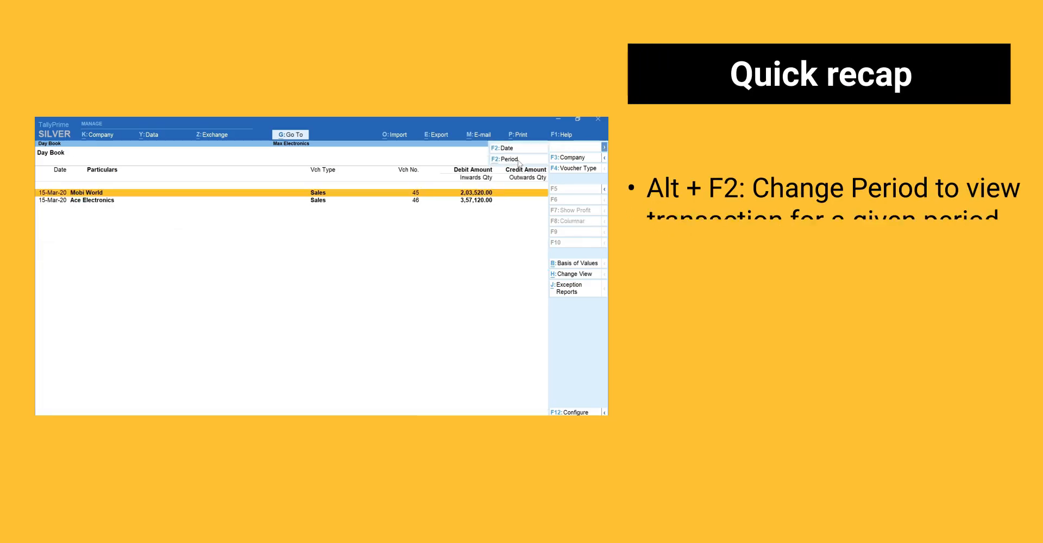
left_click(504, 159)
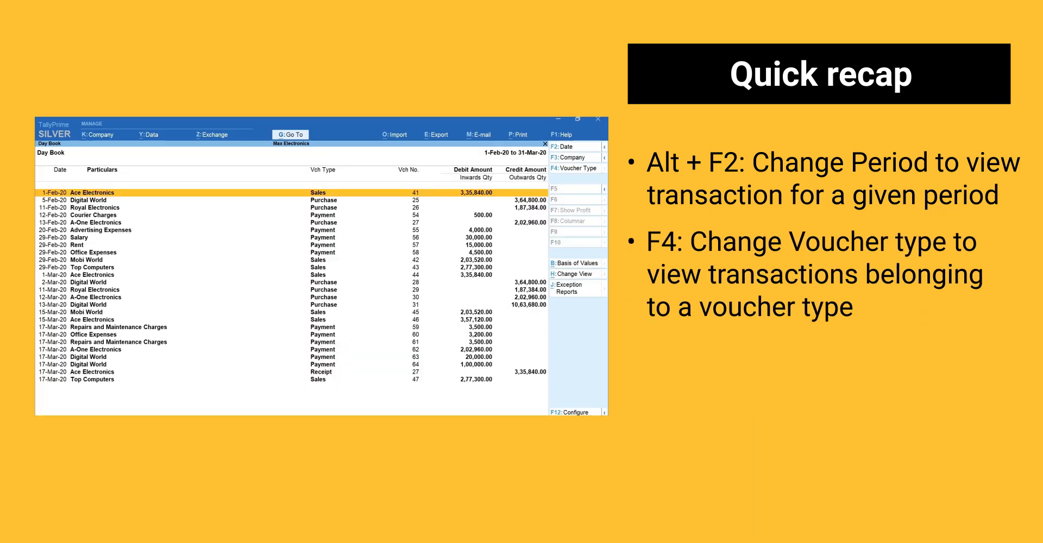
key("f4")
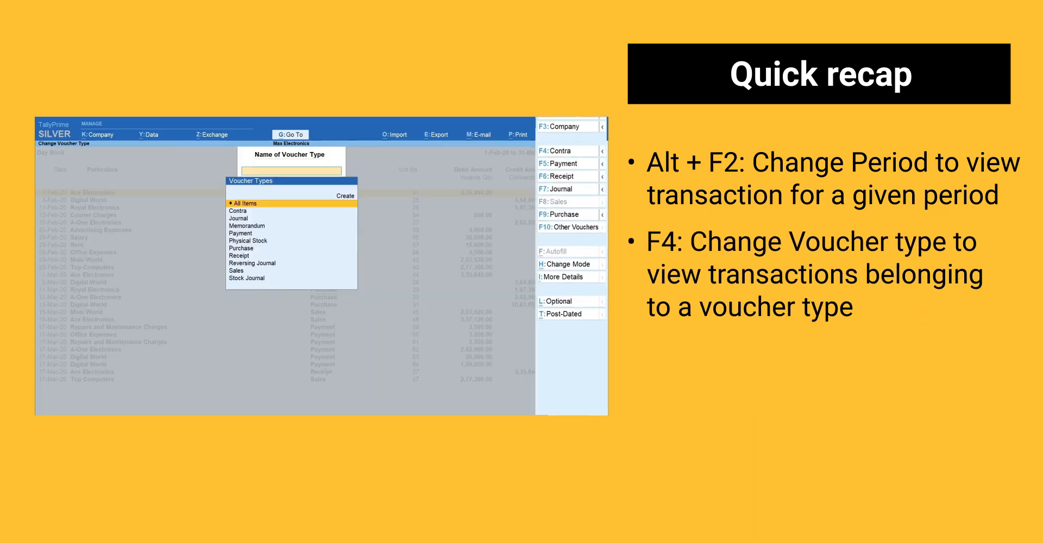
type("Pay")
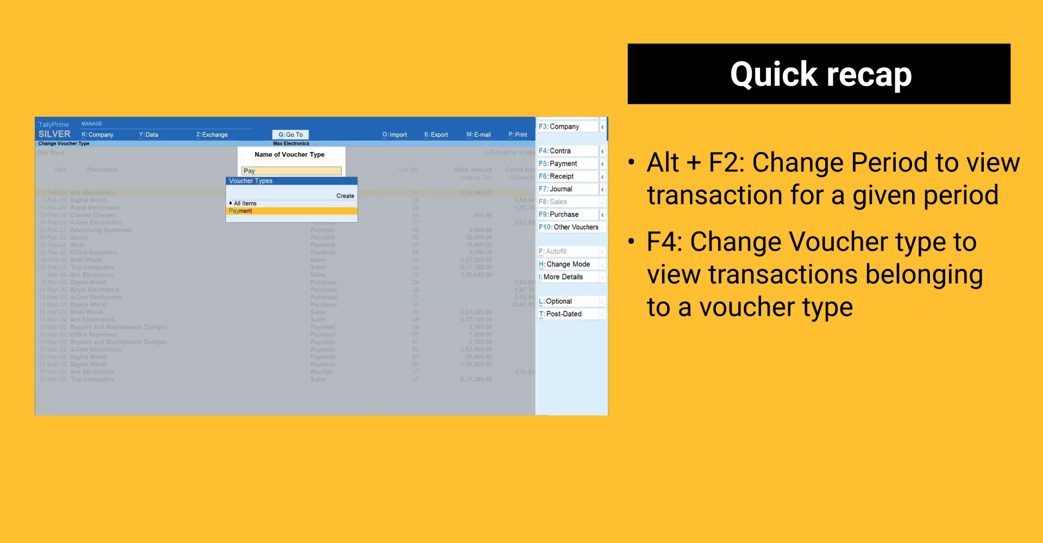